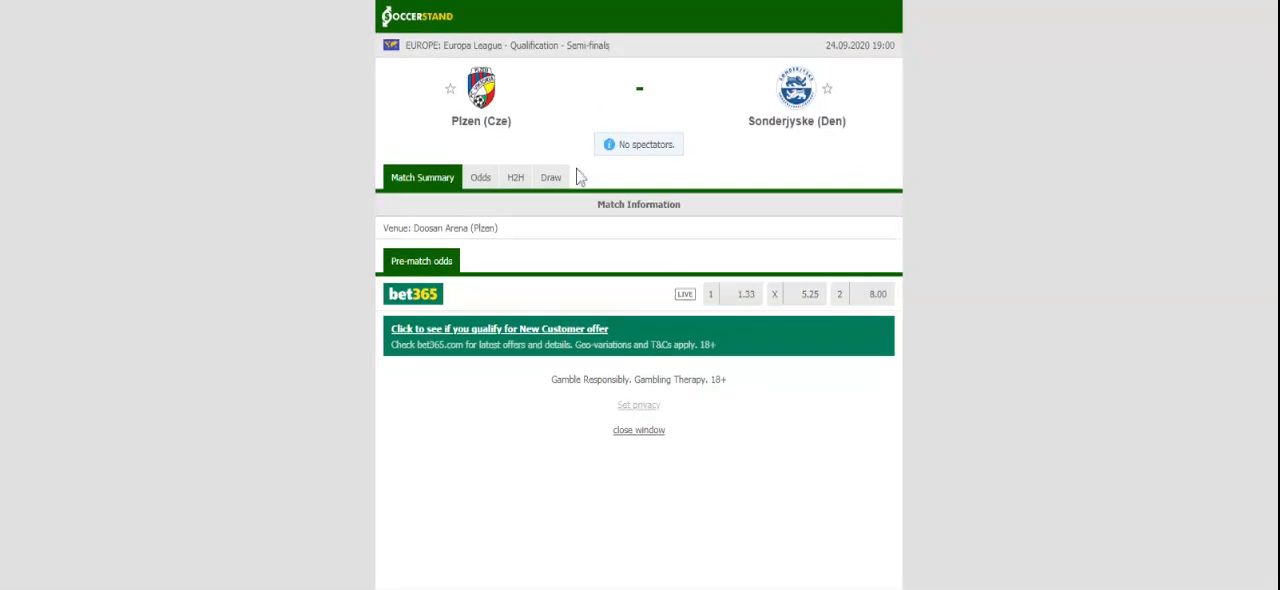
Show the Plzen vs Sonderjyske head-to-head record with each team's recent results.
{"action": "left_click", "coordinate": [516, 176]}
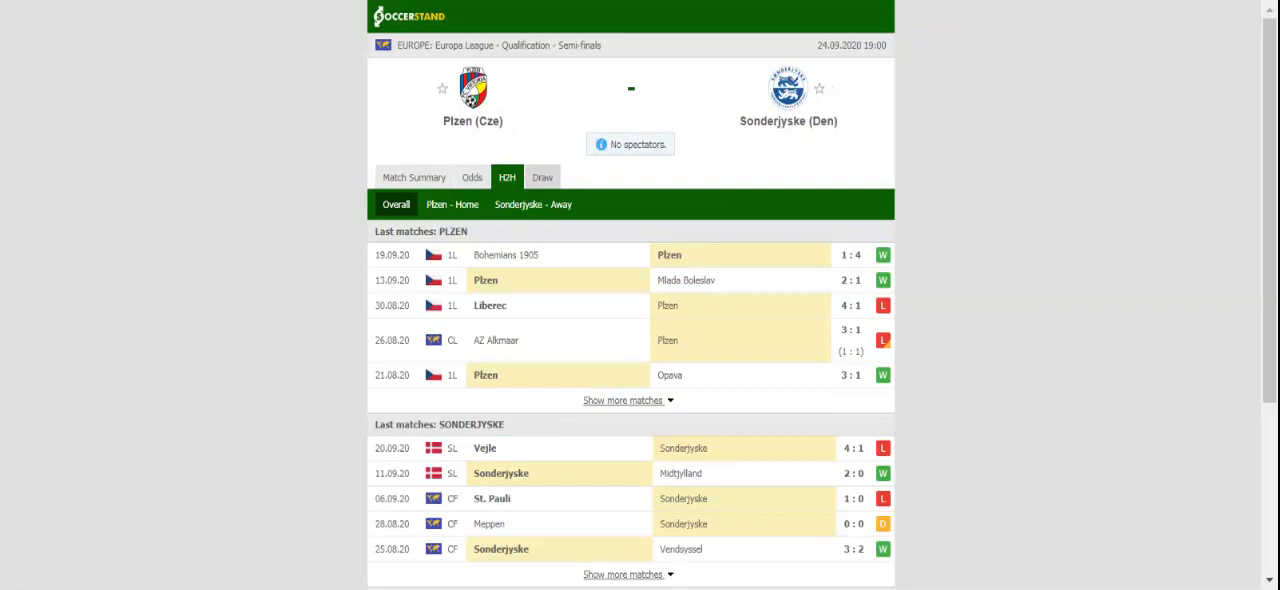
Switch the match page to the bookmaker odds section.
{"action": "left_click", "coordinate": [472, 176]}
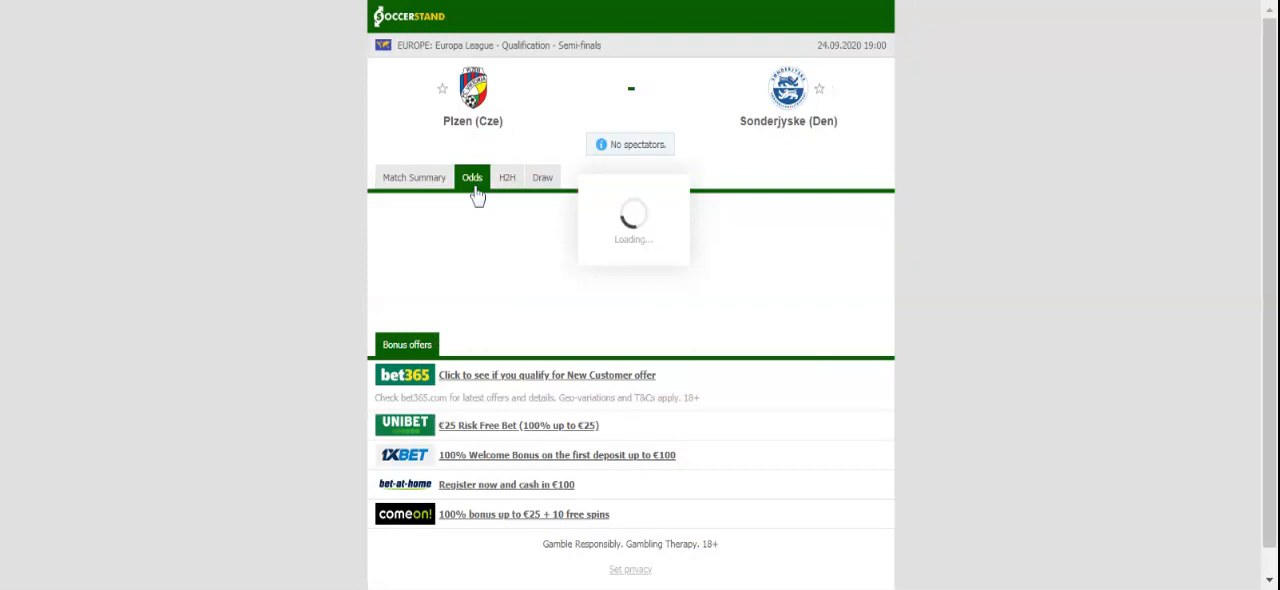
Show the Over/Under odds from multiple bookmakers in place of the 1X2 odds.
{"action": "left_click", "coordinate": [472, 176]}
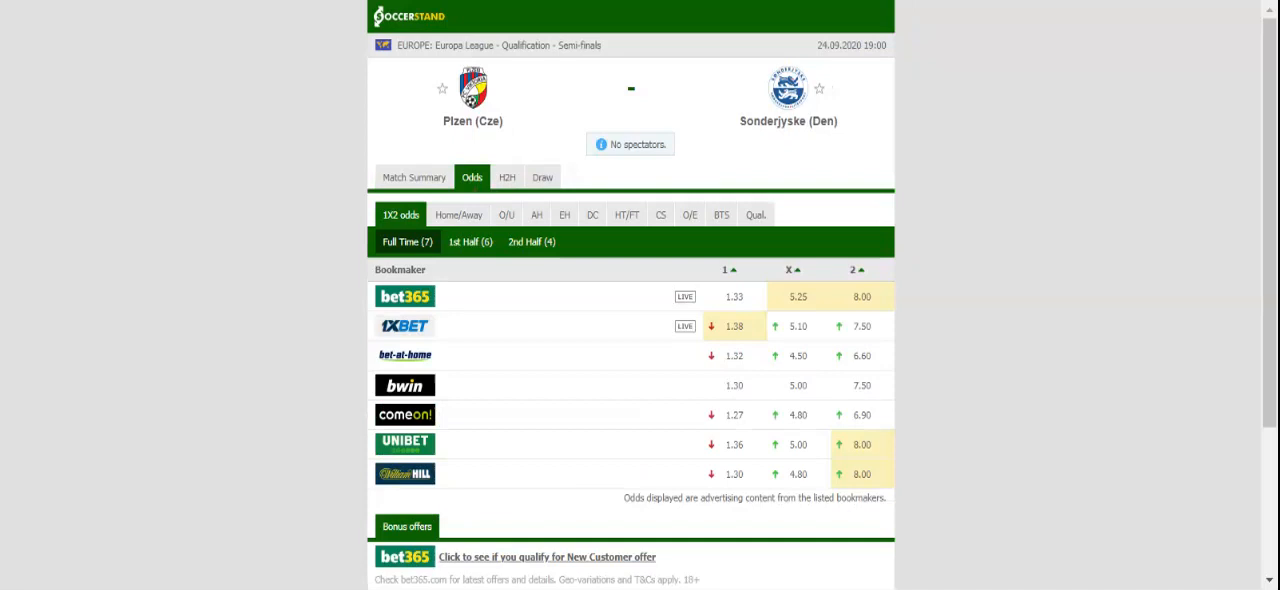
{"action": "mouse_move", "coordinate": [516, 230]}
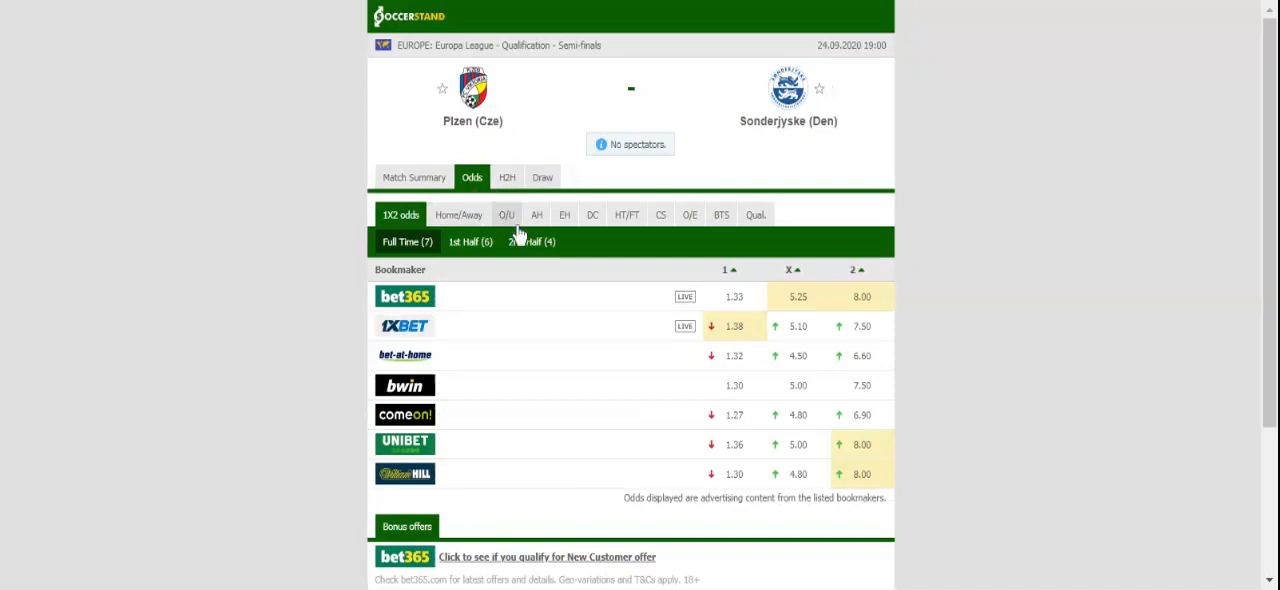
{"action": "left_click", "coordinate": [506, 214]}
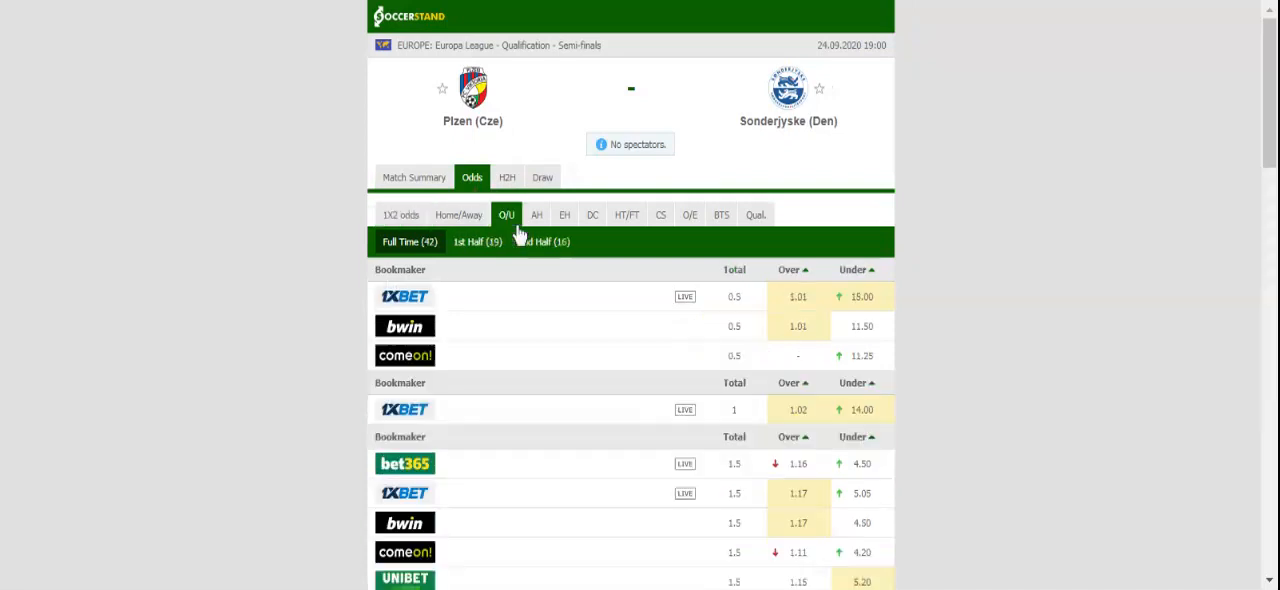